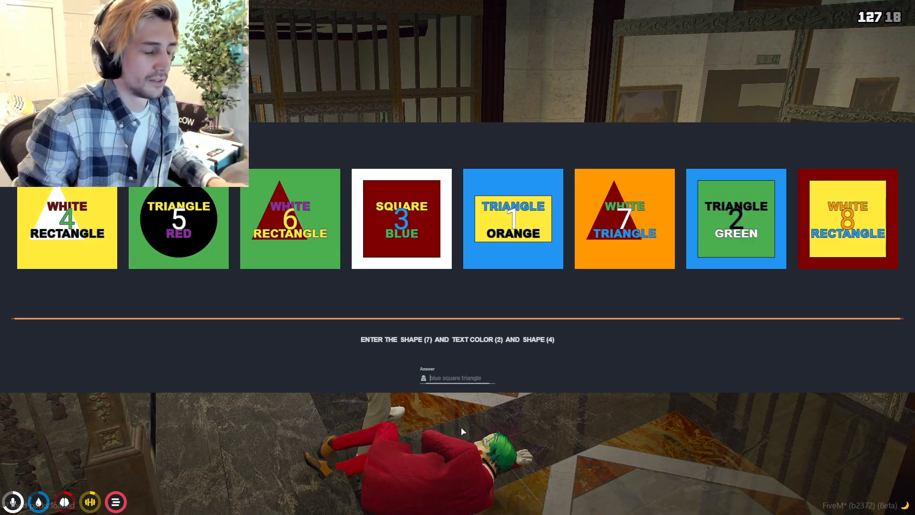
text(circle)
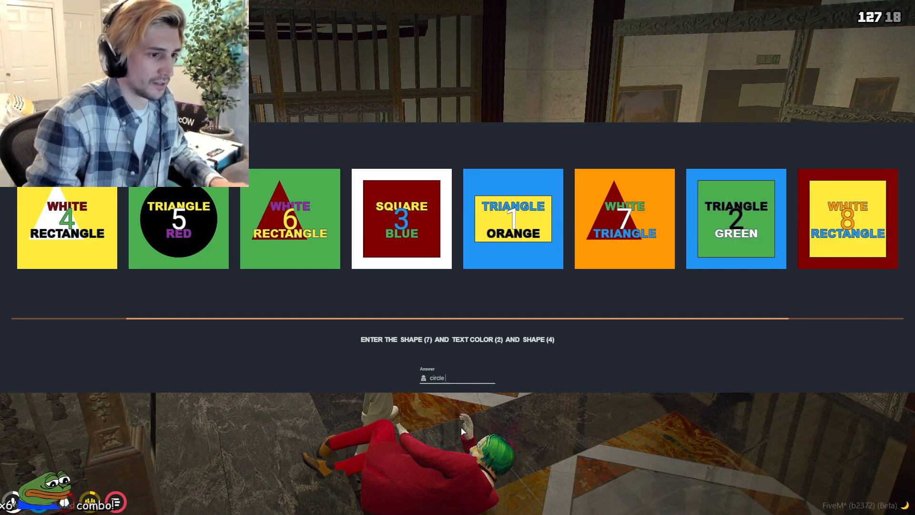